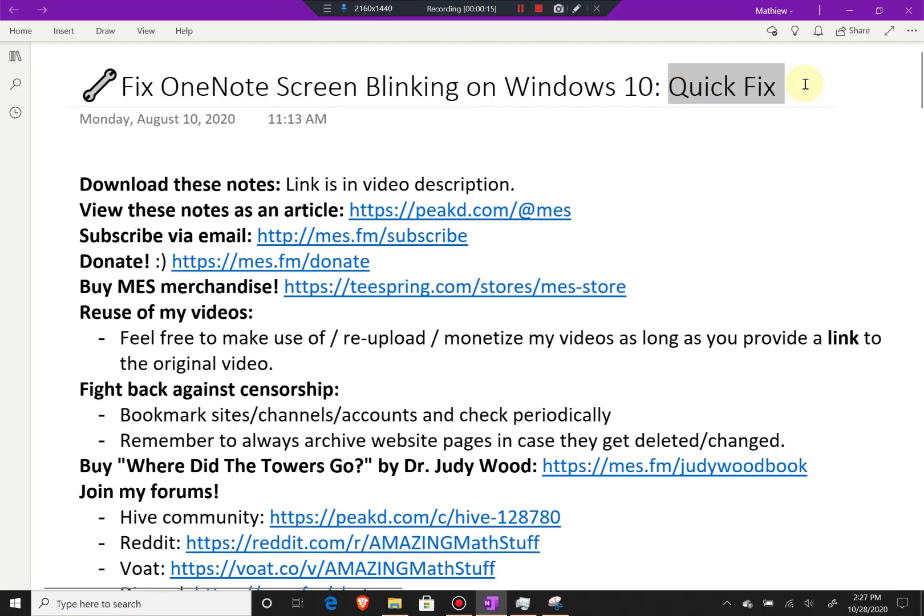
# Scroll from the page title down to the Topics to Cover list.
pyautogui.scroll(-3)
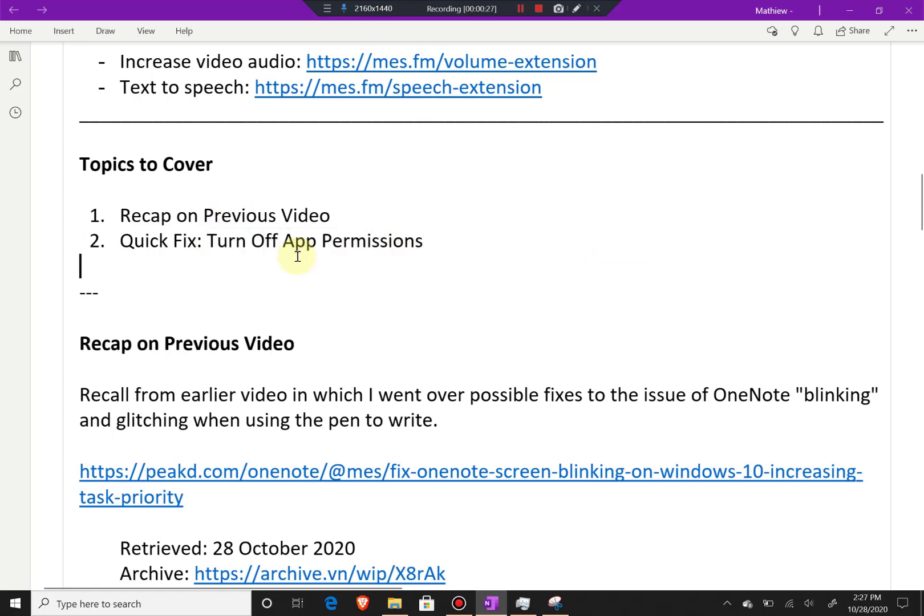
# Scroll through the Recap on Previous Video section down to its possible-fixes list.
pyautogui.scroll(-3)
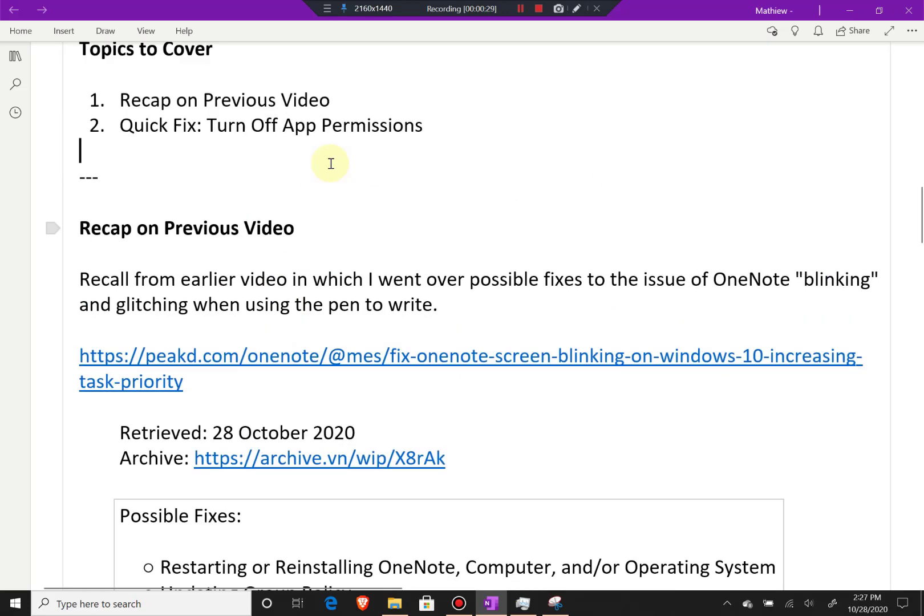
pyautogui.scroll(-3)
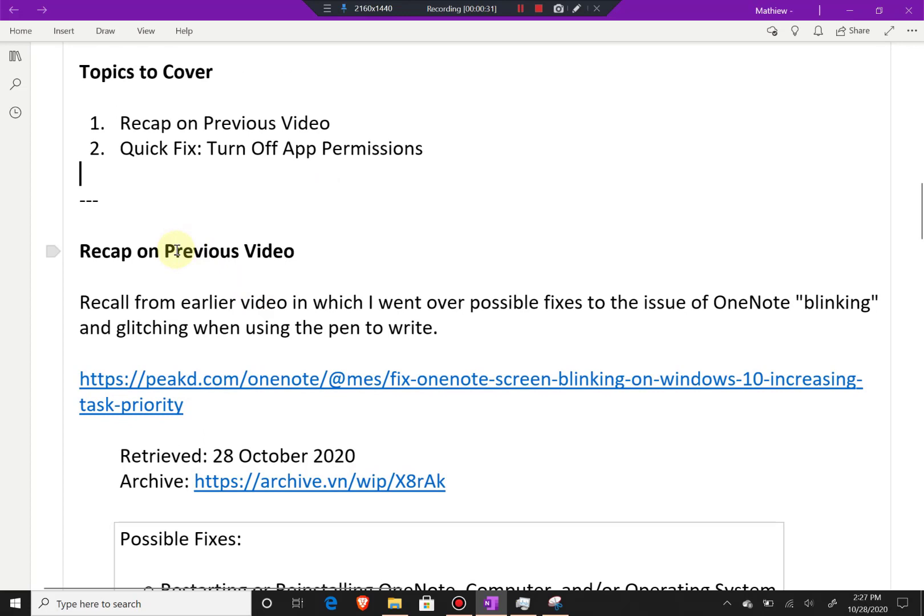
pyautogui.moveTo(228, 316)
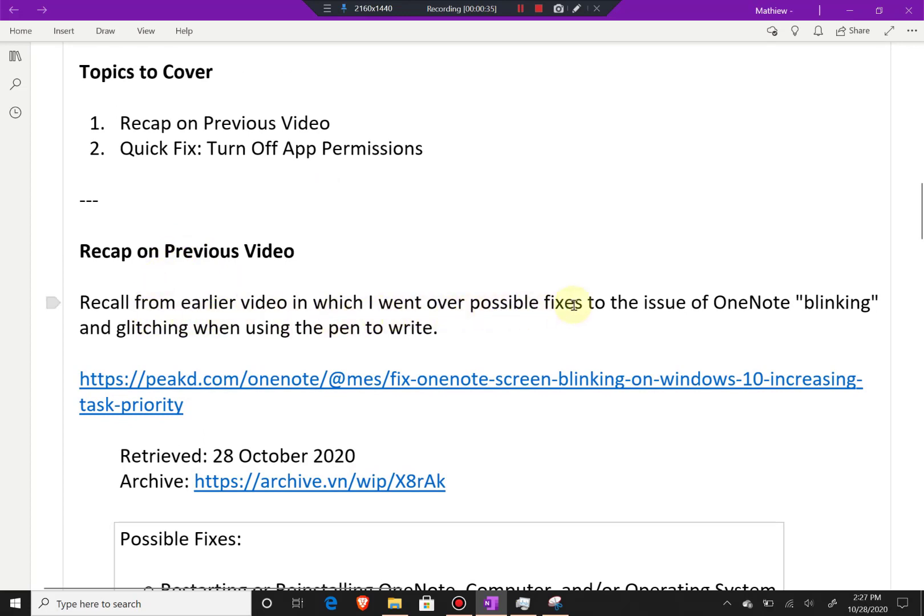
pyautogui.moveTo(623, 302)
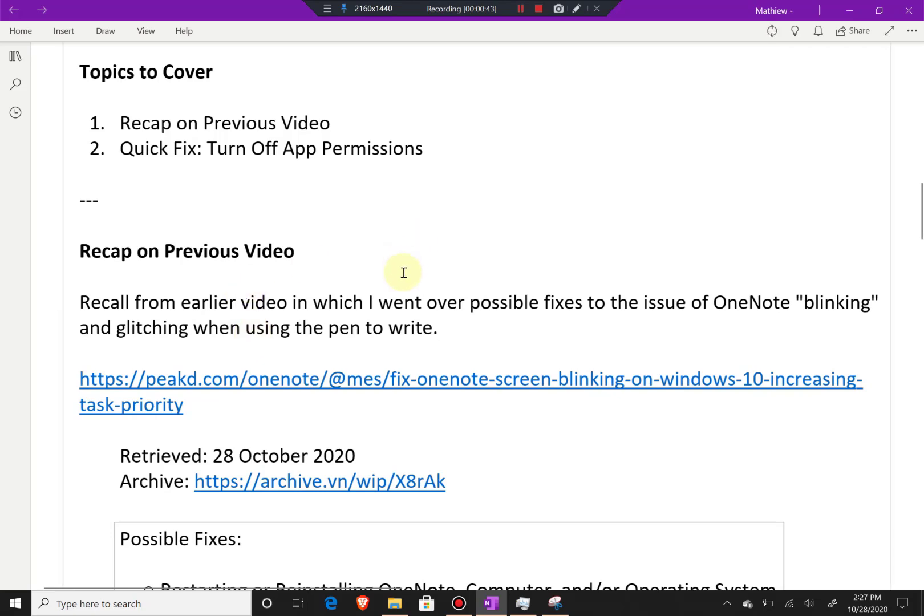
pyautogui.scroll(-3)
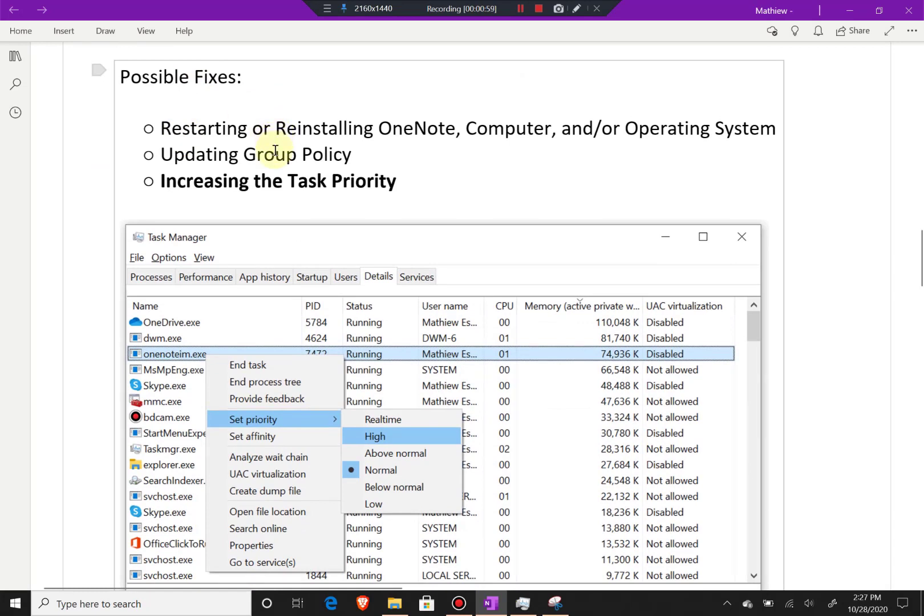
pyautogui.moveTo(600, 156)
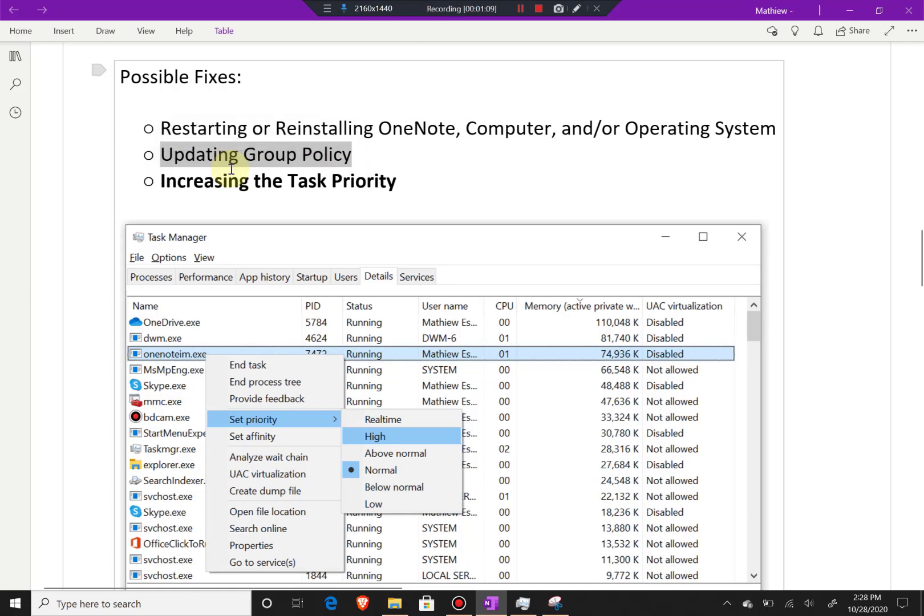
pyautogui.moveTo(288, 169)
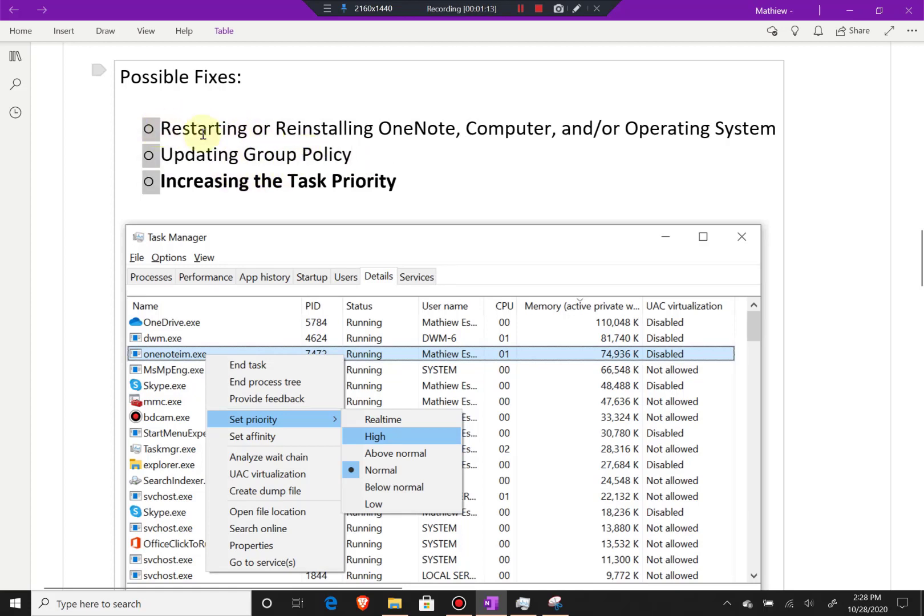
# Select a line in the Possible Fixes box, then scroll past the Task Manager screenshot to the specifications note.
pyautogui.moveTo(171, 127); pyautogui.dragTo(465, 127)
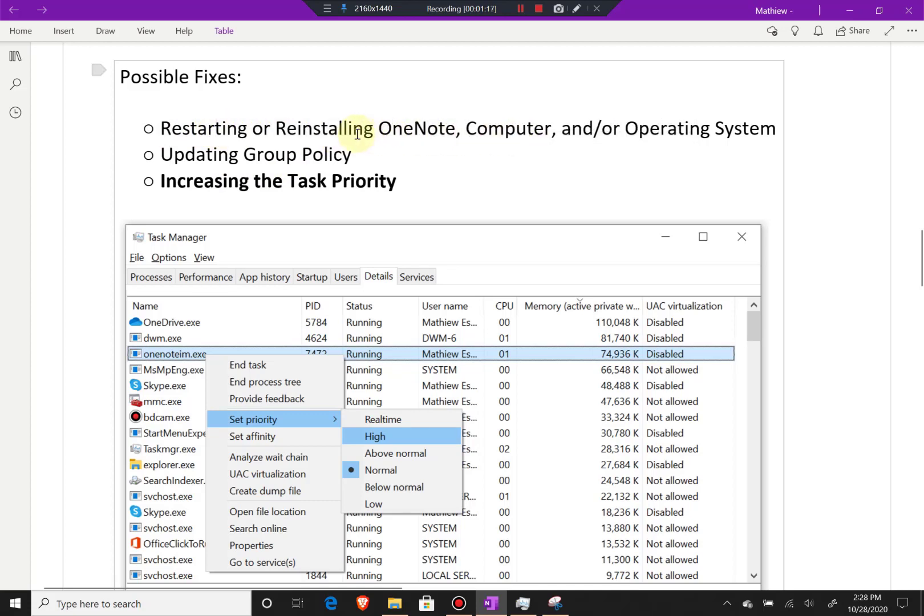
pyautogui.moveTo(321, 157)
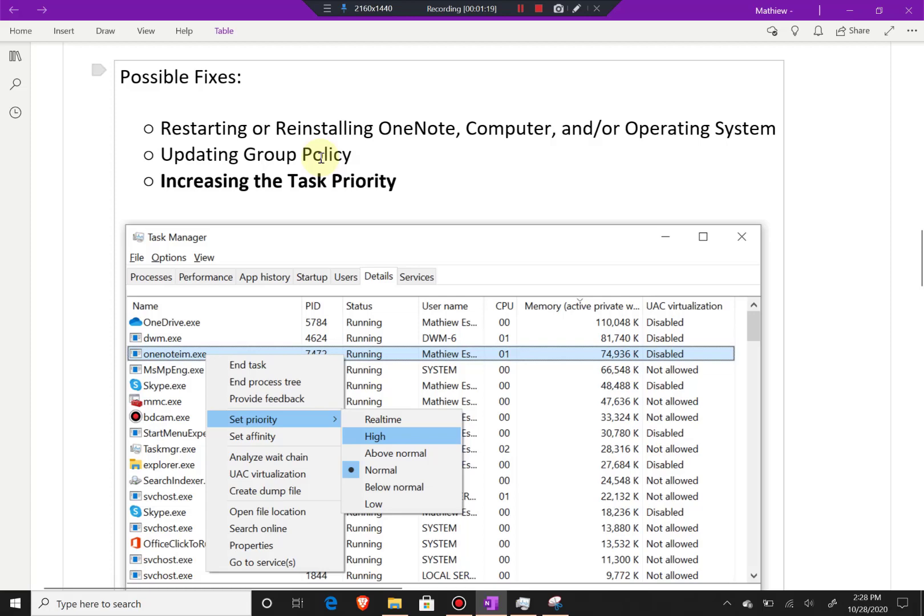
pyautogui.scroll(-3)
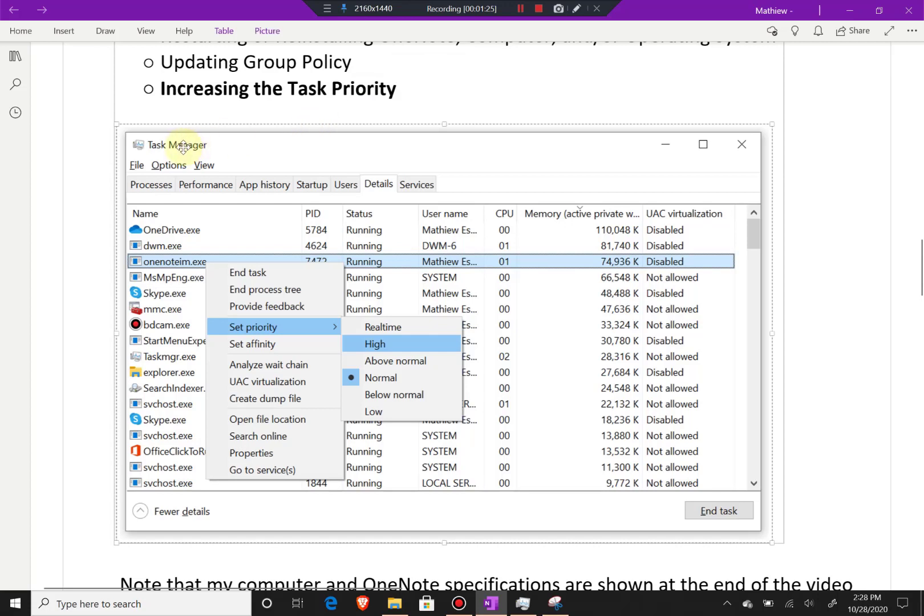
pyautogui.moveTo(255, 339)
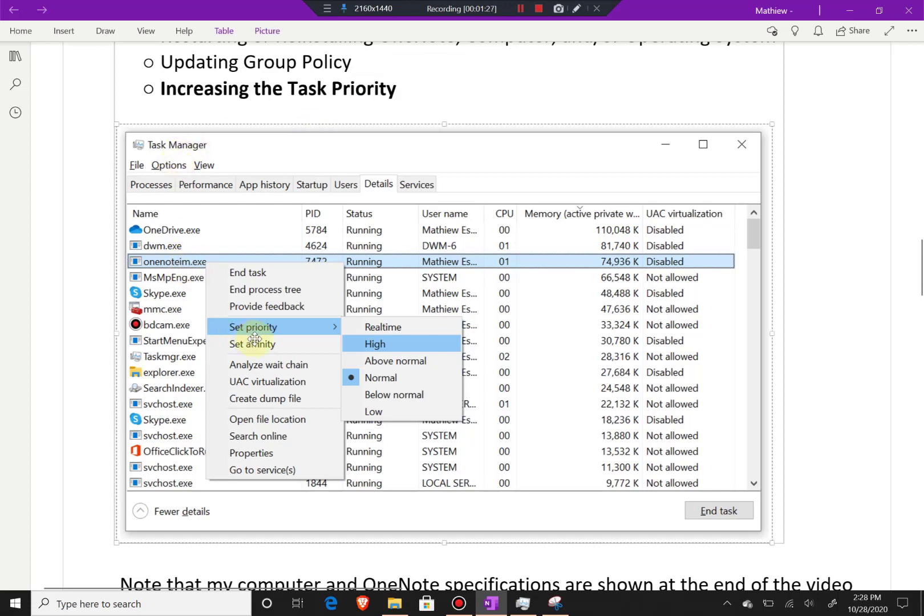
pyautogui.moveTo(323, 326)
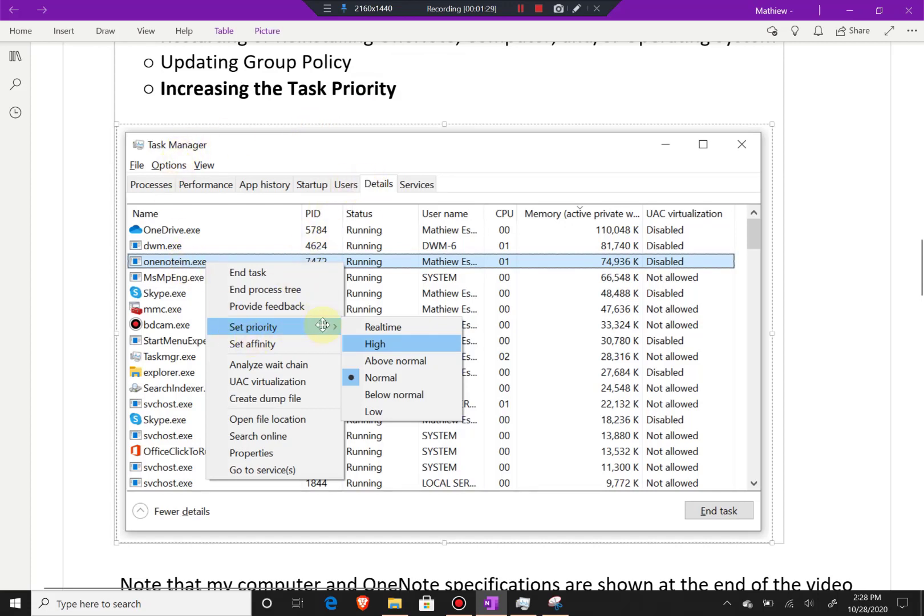
pyautogui.scroll(-3)
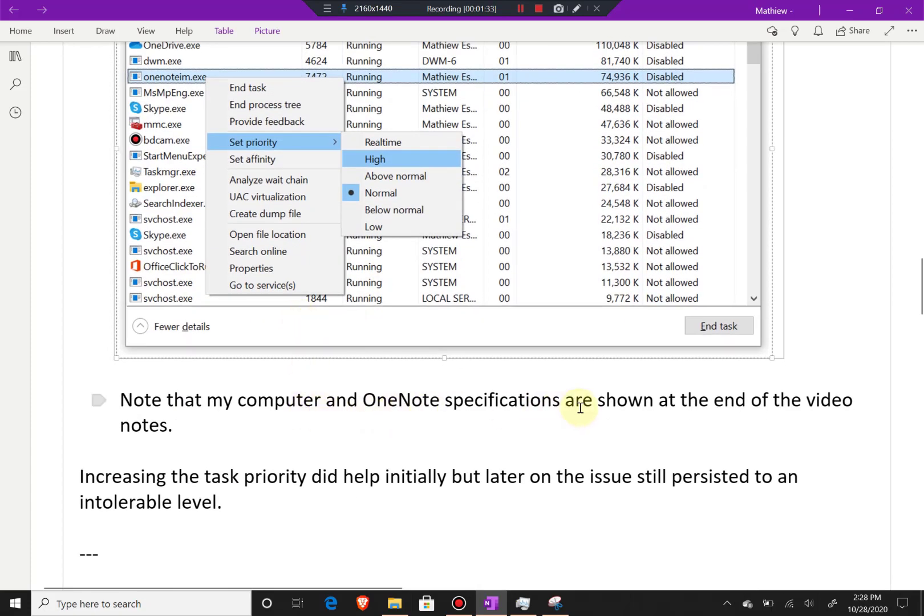
pyautogui.moveTo(235, 339)
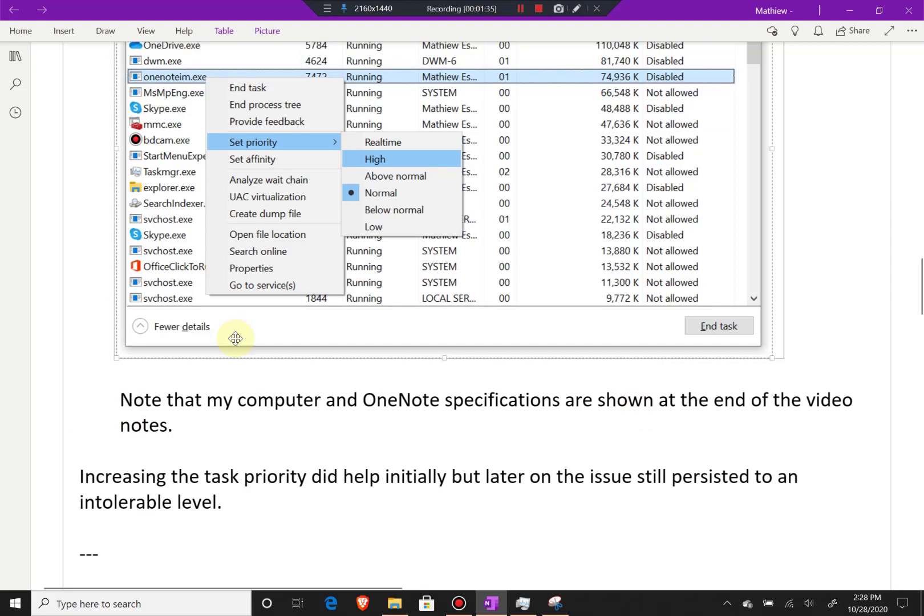
# Scroll to the Quick Fix: Turn Off App Permissions heading and place the cursor in its paragraph.
pyautogui.scroll(-3)
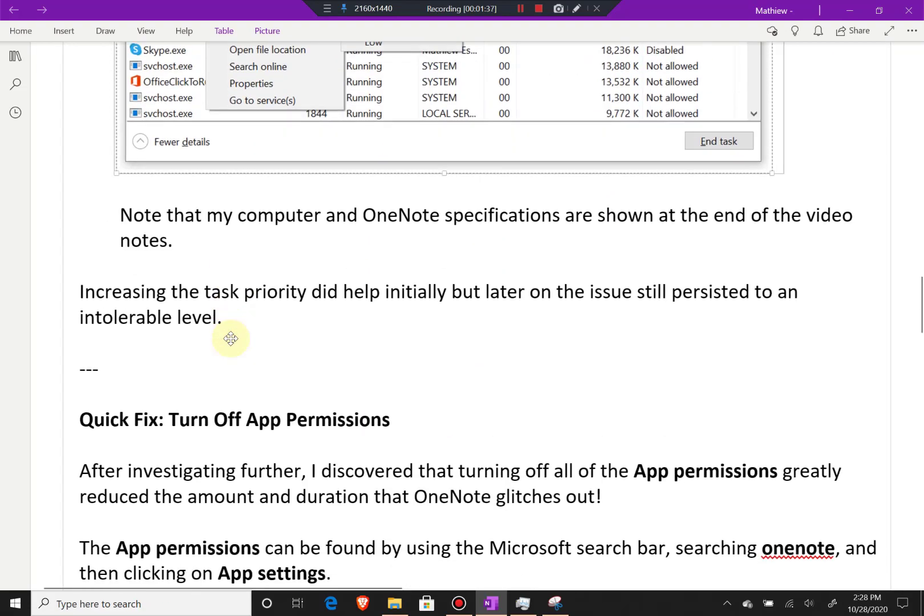
pyautogui.moveTo(231, 339)
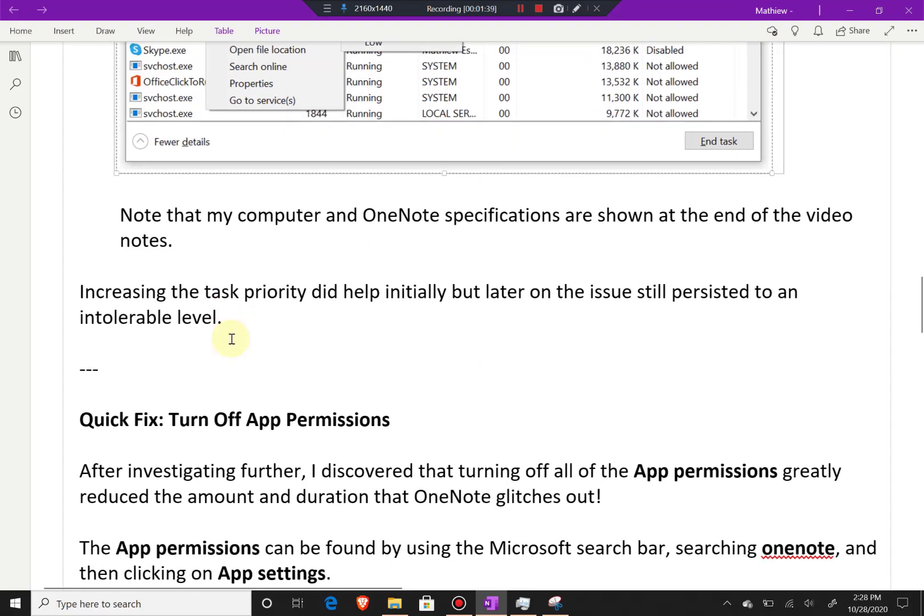
pyautogui.moveTo(181, 230)
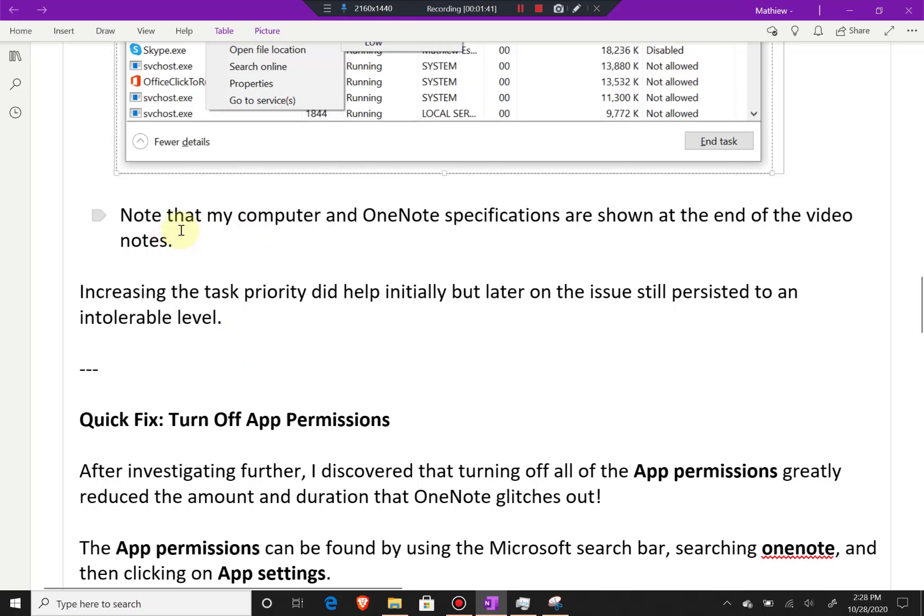
pyautogui.moveTo(212, 232)
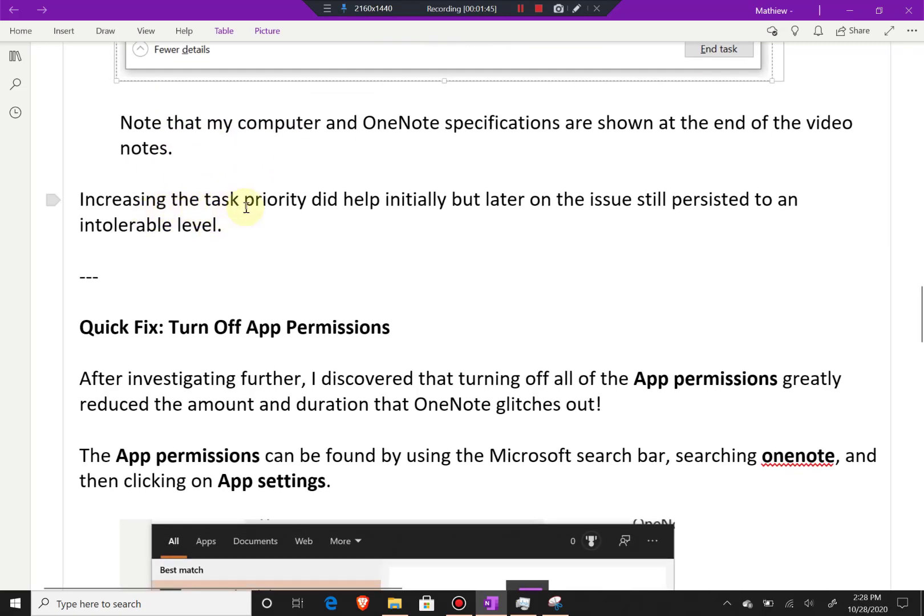
pyautogui.moveTo(470, 203)
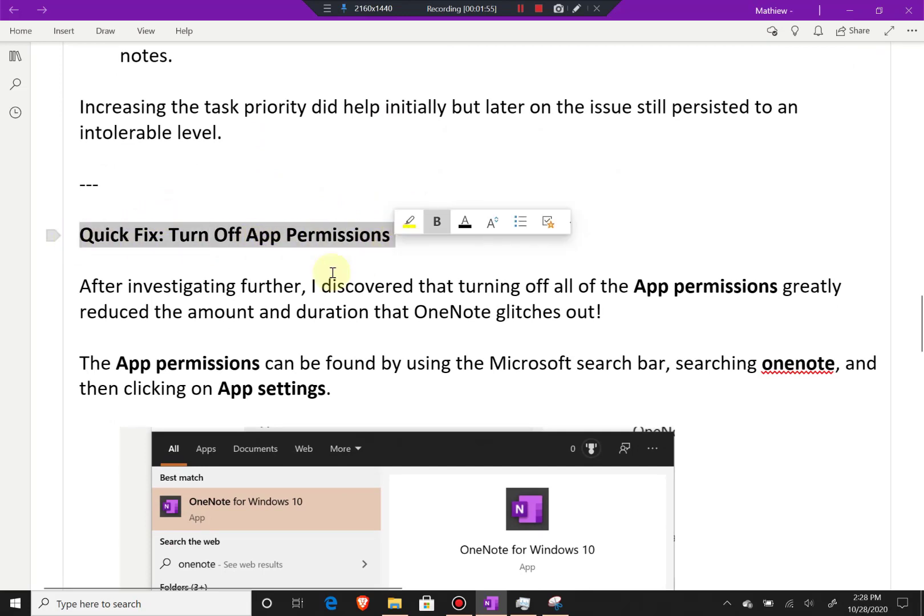
pyautogui.click(392, 301)
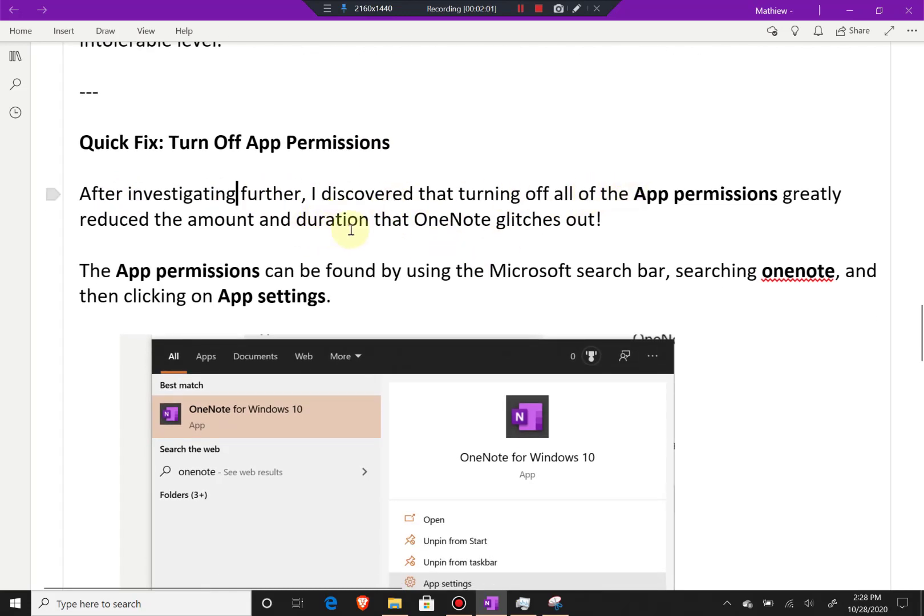
# Scroll past the search-results screenshot to the App permissions image with every permission off.
pyautogui.scroll(-3)
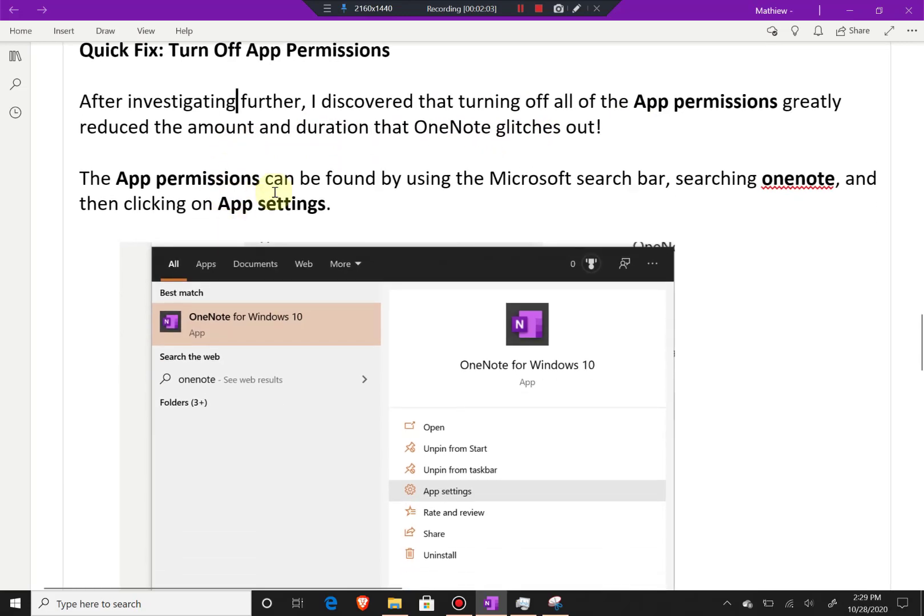
pyautogui.moveTo(566, 186)
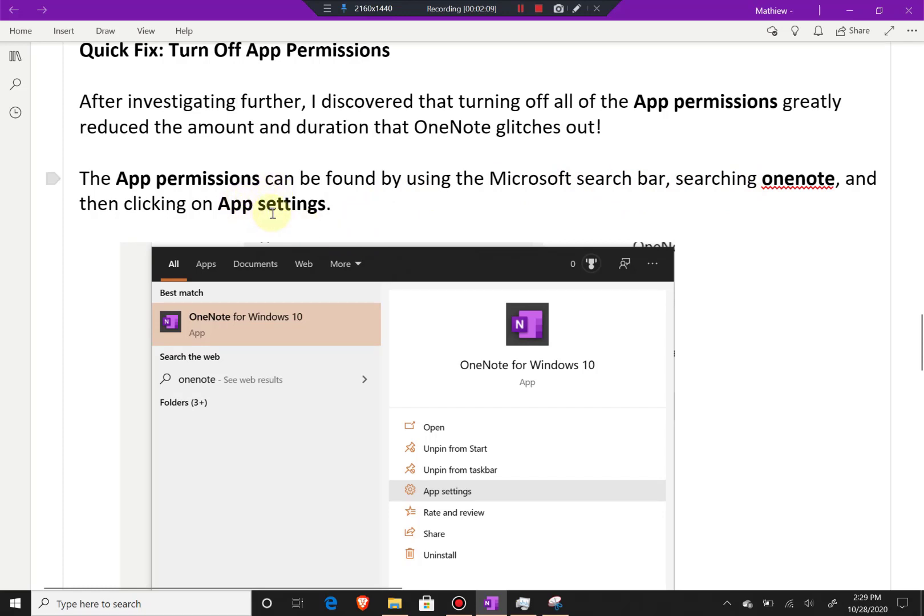
pyautogui.scroll(-3)
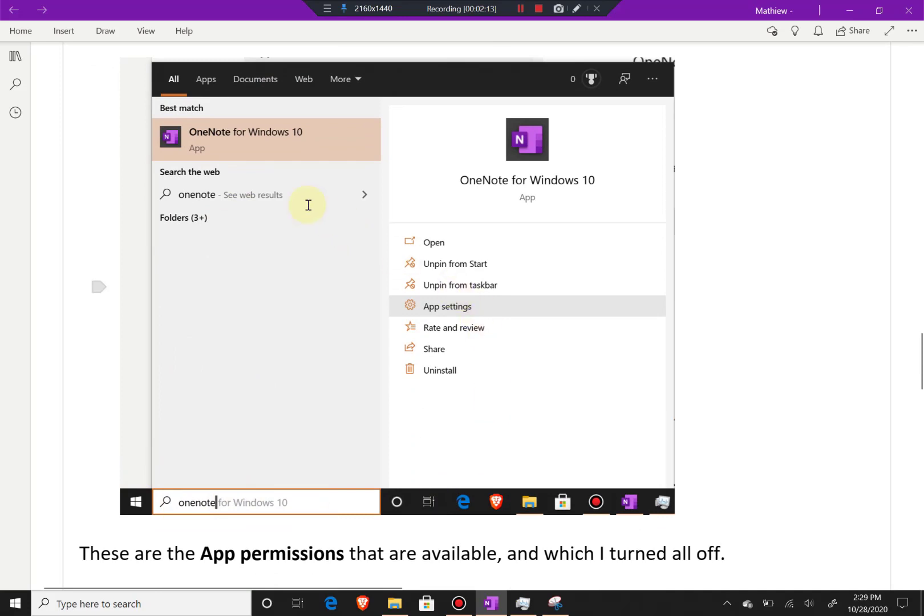
pyautogui.moveTo(450, 307)
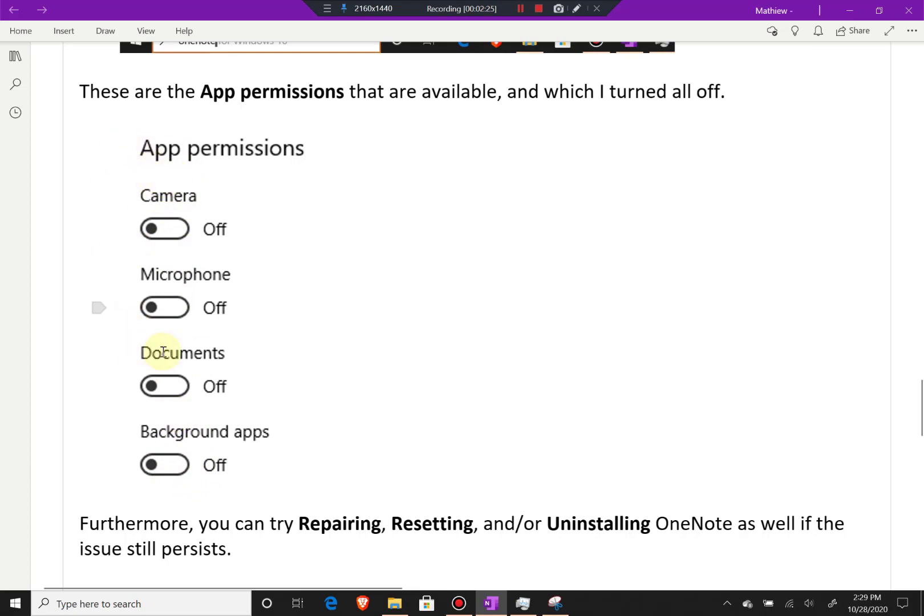
pyautogui.scroll(-3)
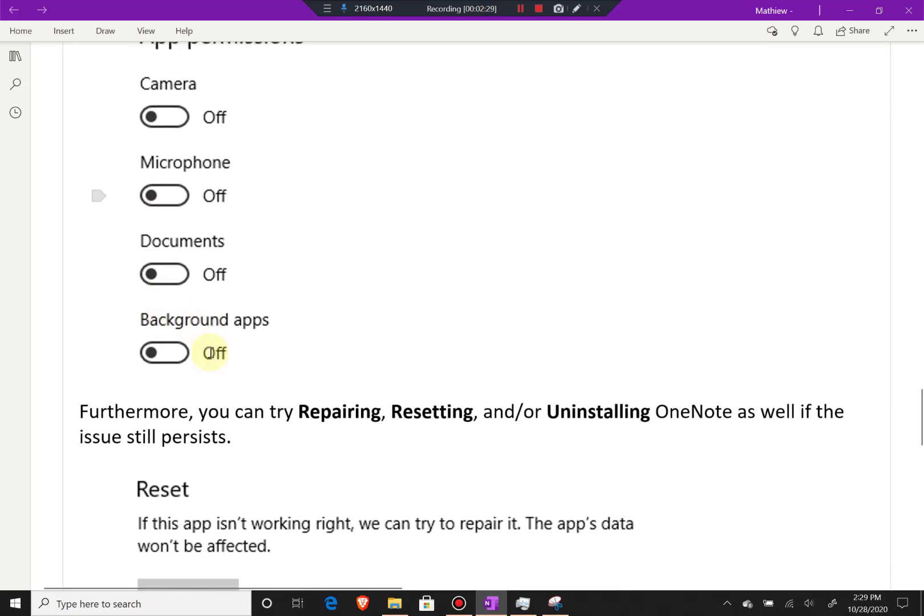
pyautogui.scroll(-3)
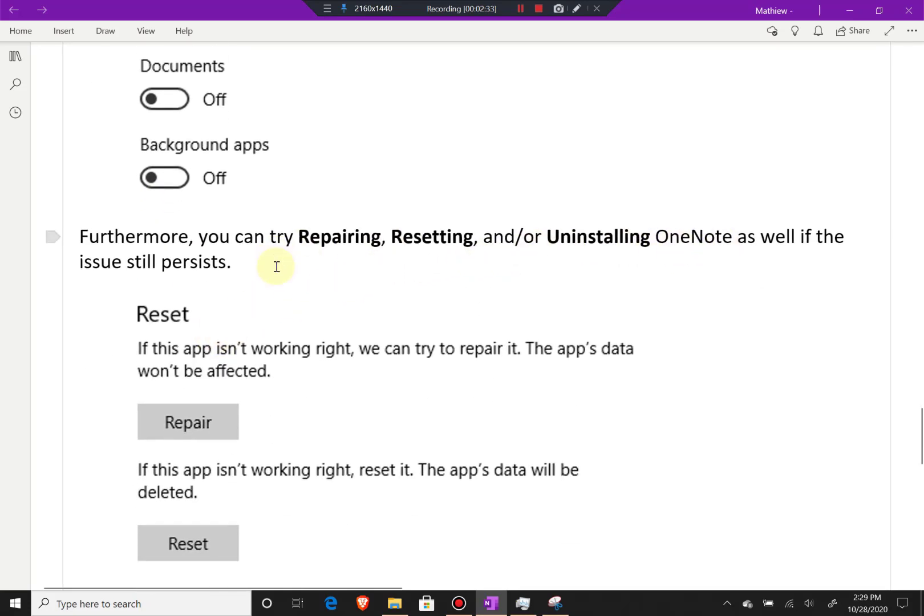
pyautogui.scroll(-3)
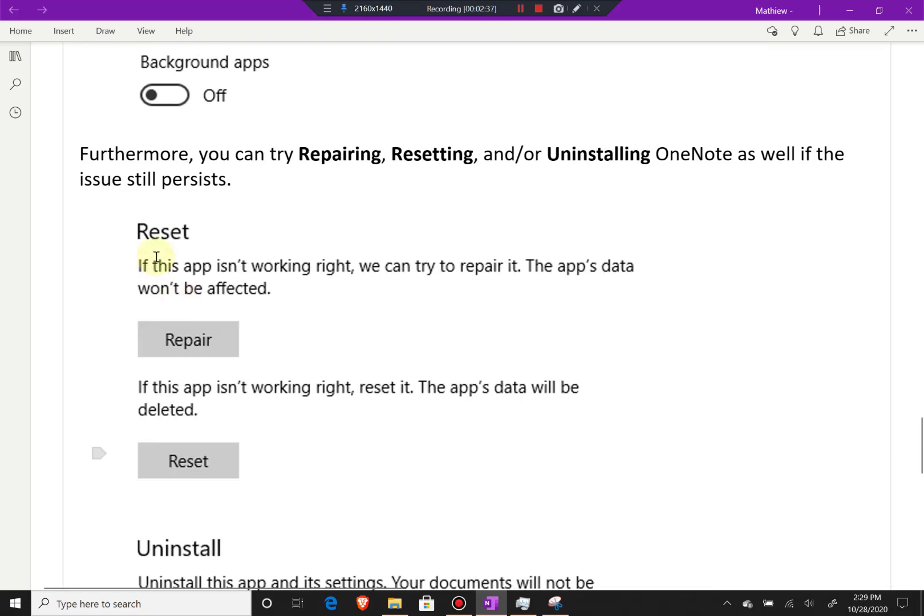
pyautogui.scroll(-3)
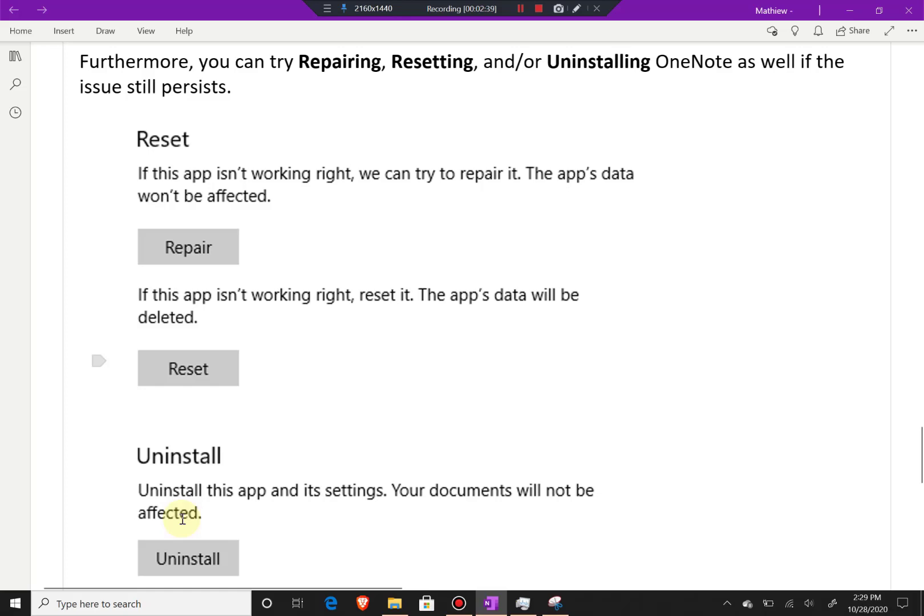
pyautogui.moveTo(246, 228)
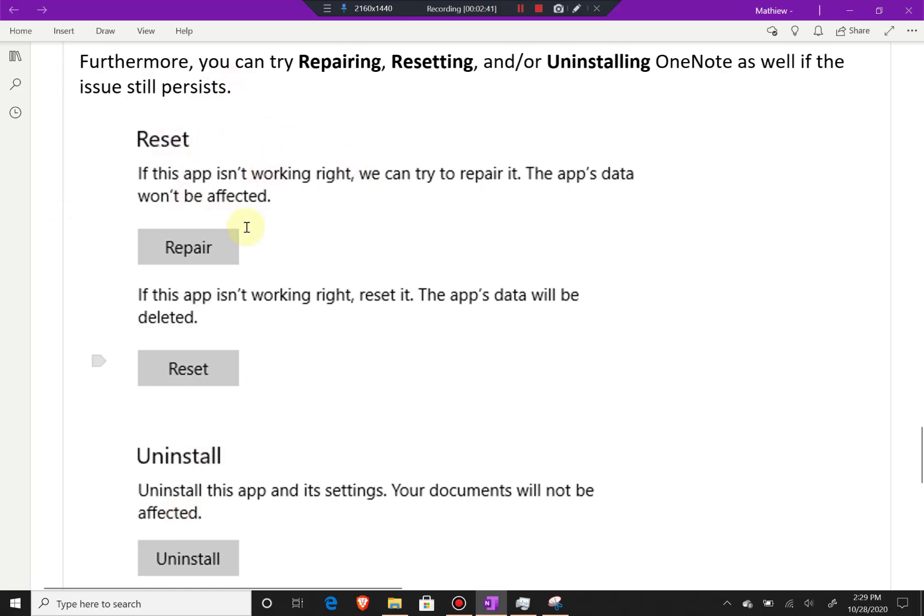
pyautogui.scroll(-3)
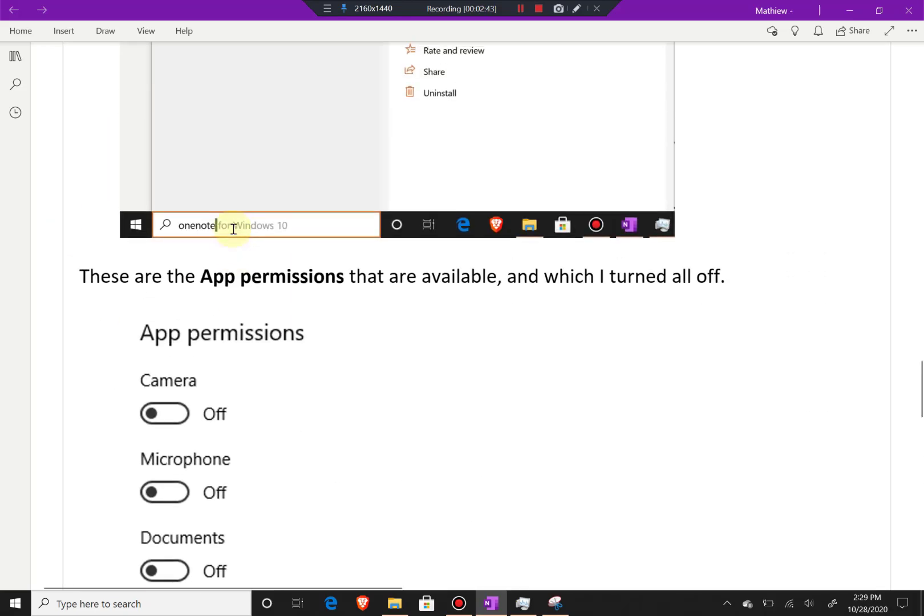
pyautogui.scroll(-3)
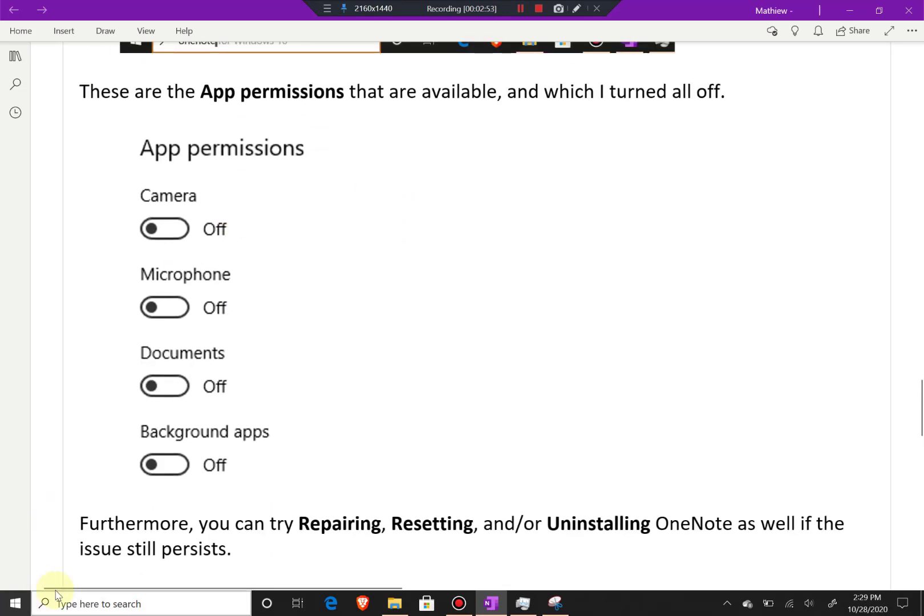
# Search Windows for 'onenote' and open OneNote for Windows 10's App settings.
pyautogui.click(14, 603)
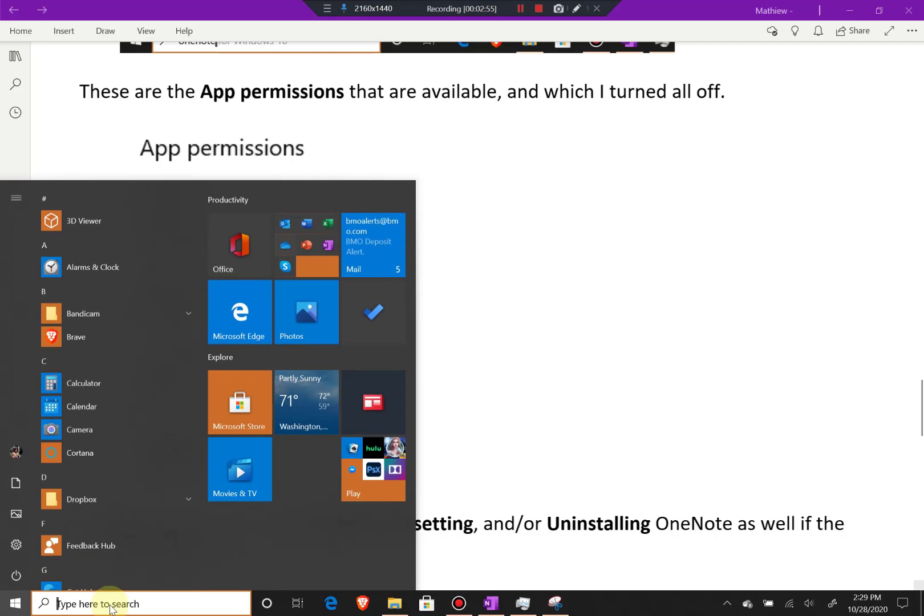
pyautogui.write('o')
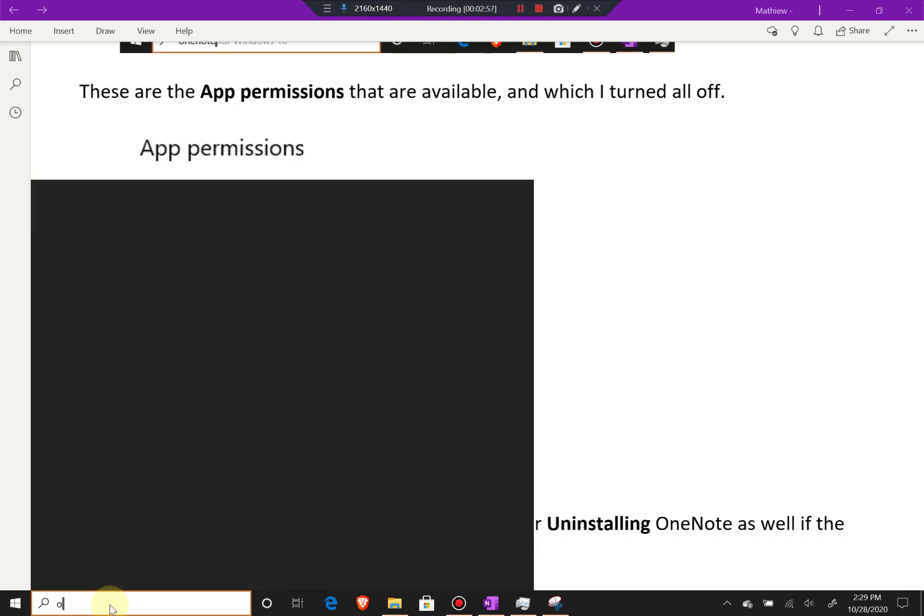
pyautogui.write('nenote')
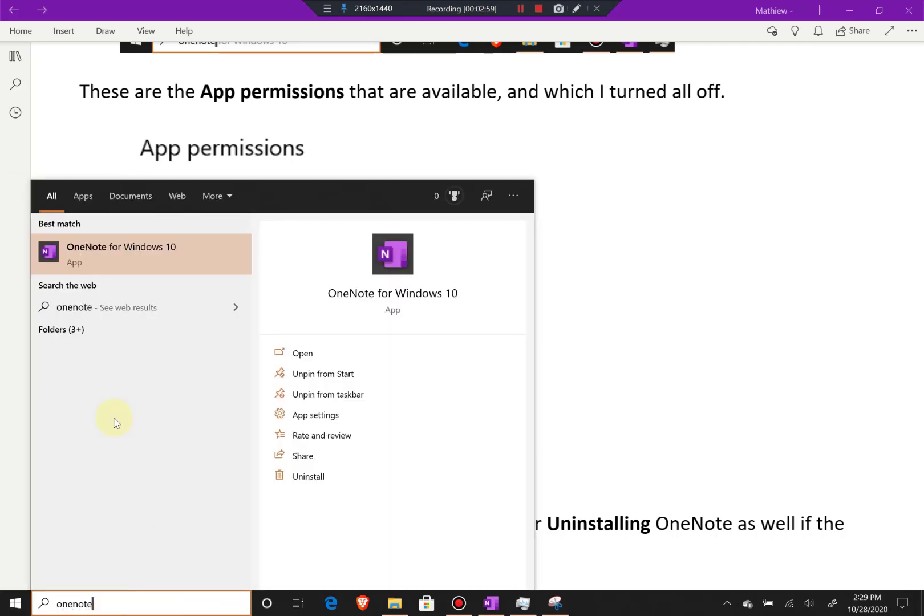
pyautogui.click(315, 414)
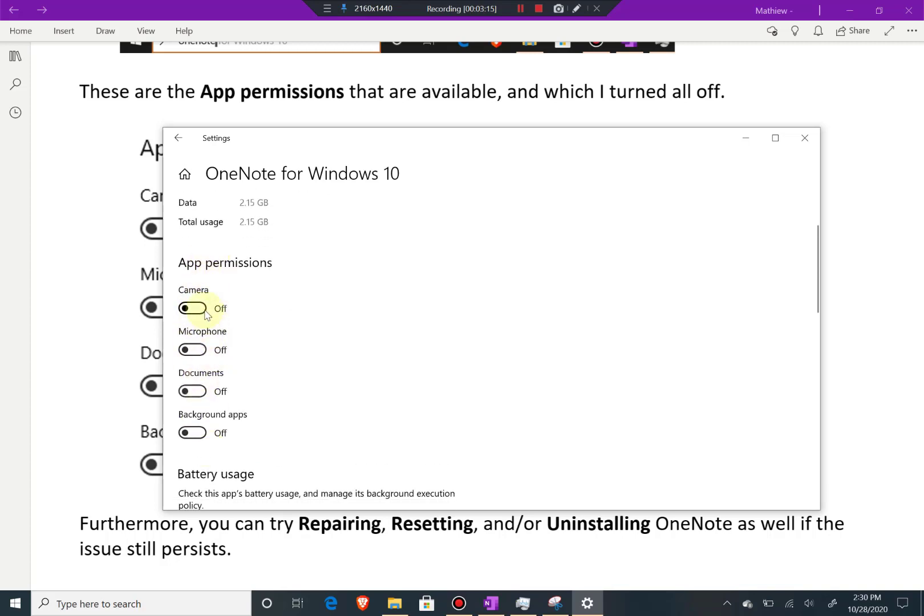
pyautogui.moveTo(227, 293)
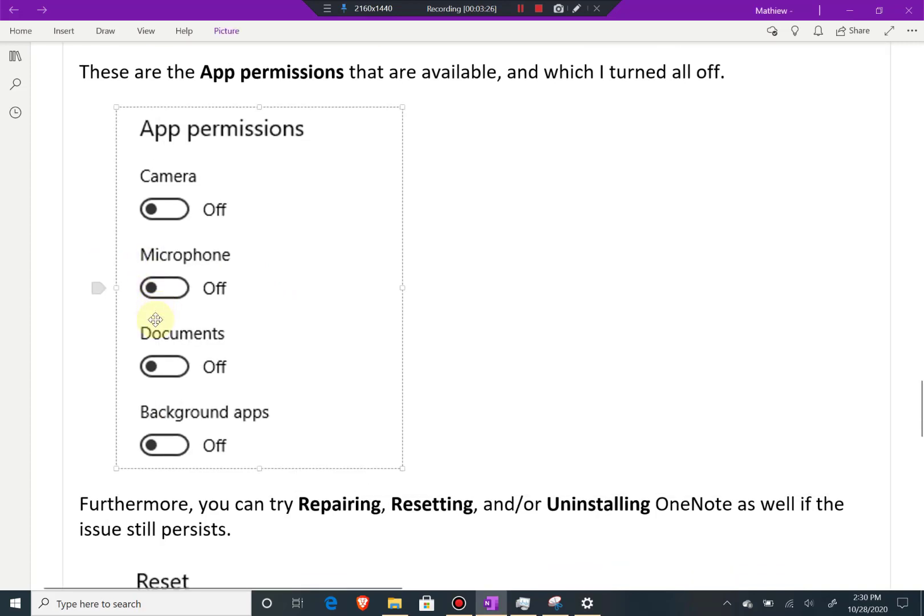
# Scroll the notes page back to the Fix OneNote Screen Blinking title and its links.
pyautogui.scroll(-3)
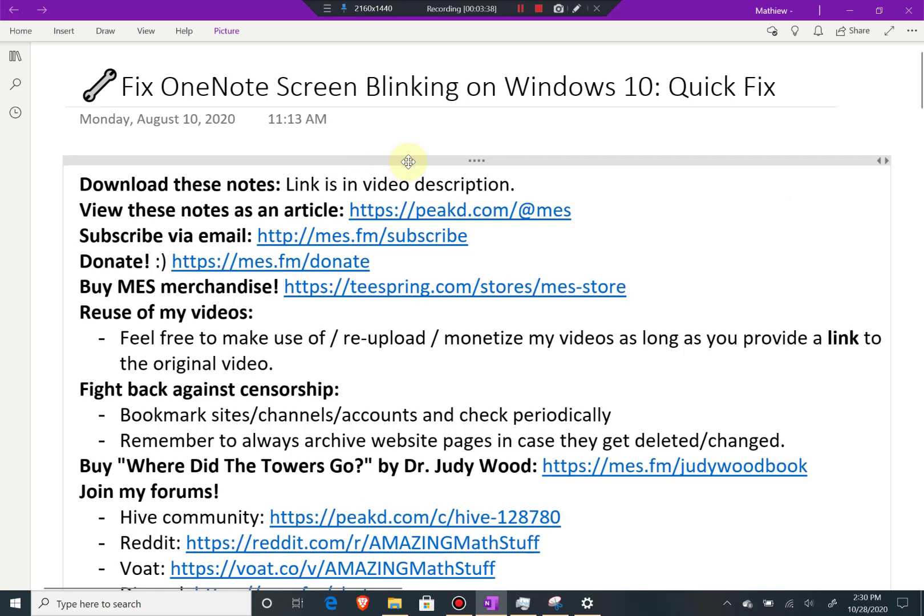
pyautogui.moveTo(437, 165)
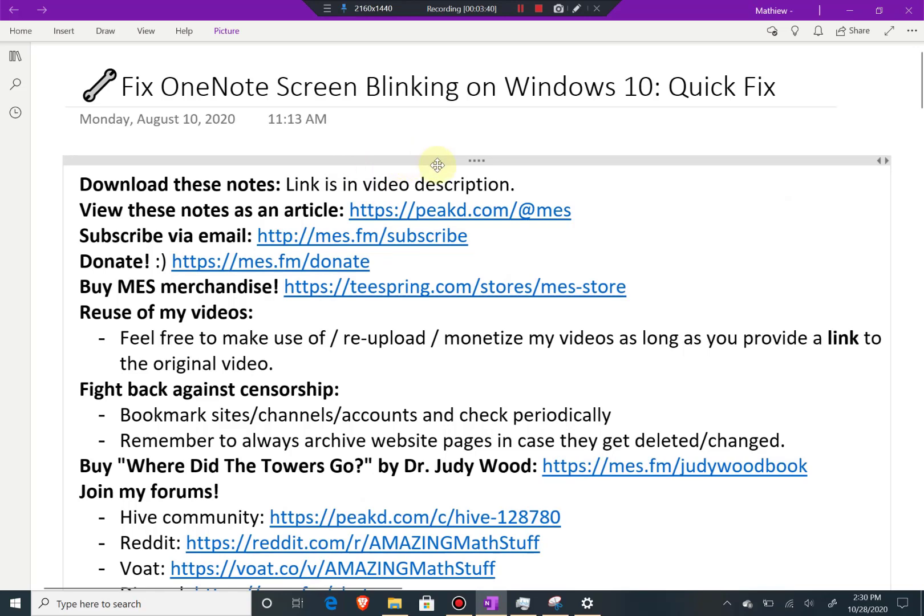